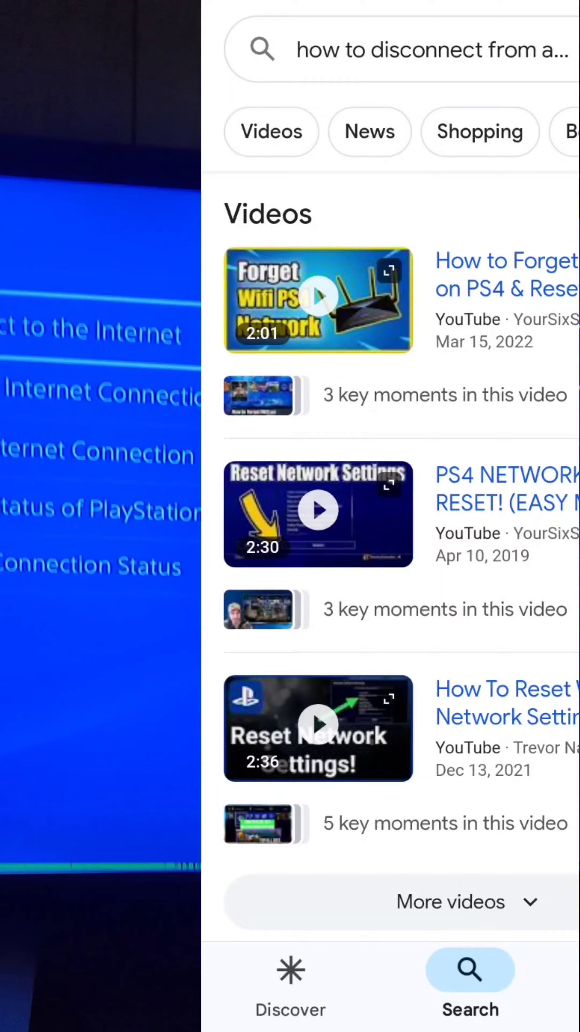
pyautogui.scroll(-3)
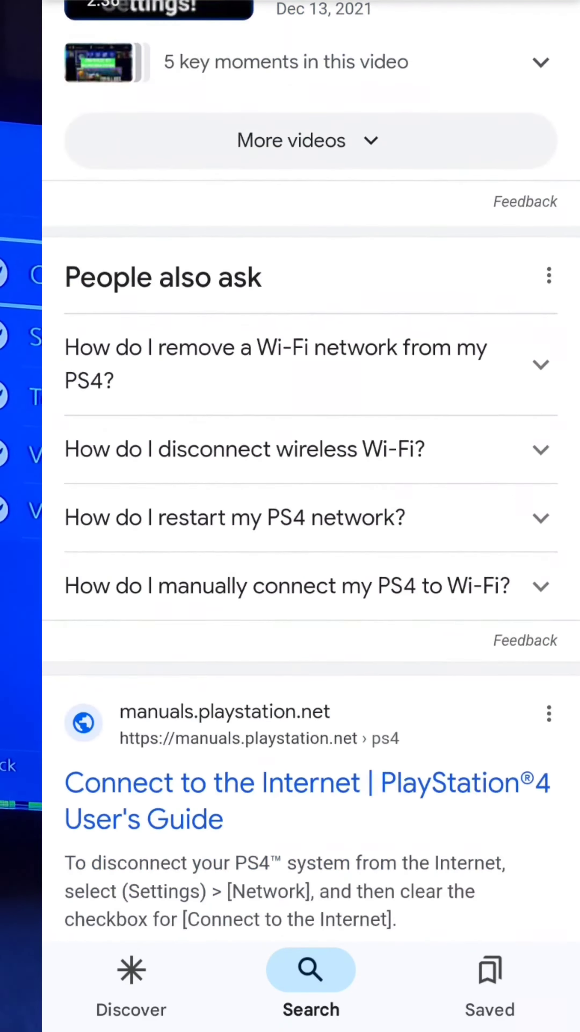
pyautogui.scroll(-3)
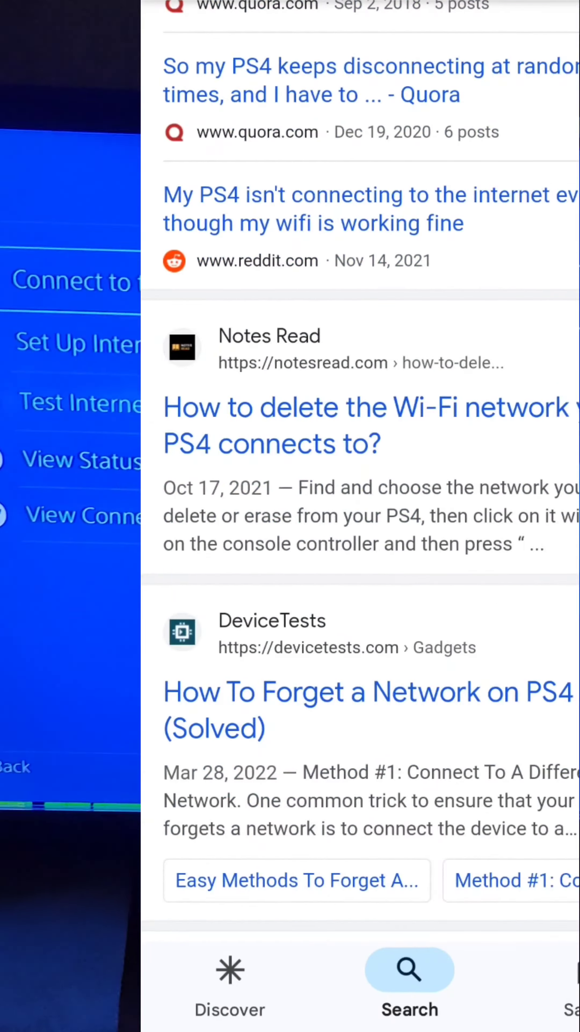